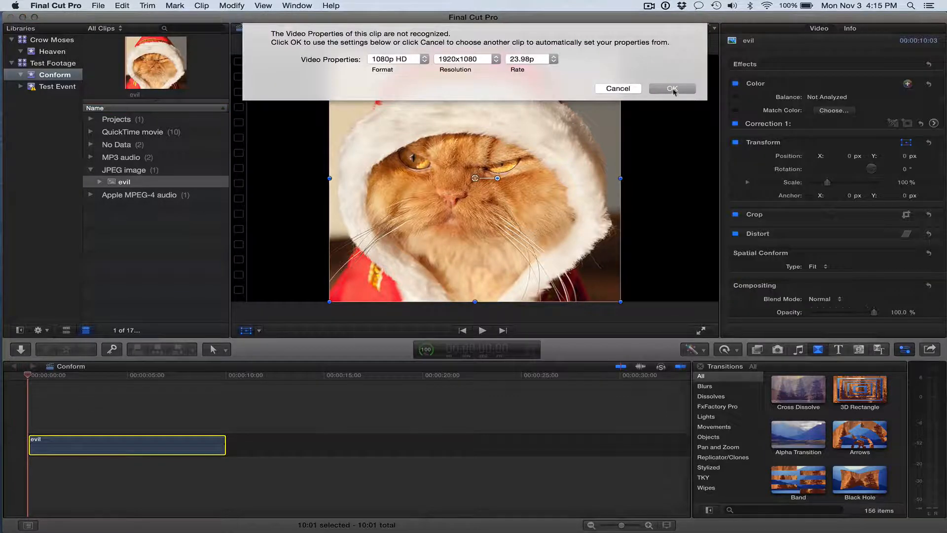
- Confirm 1080p HD, 1920x1080 at 23.98p as the clip's video properties
left_click(672, 88)
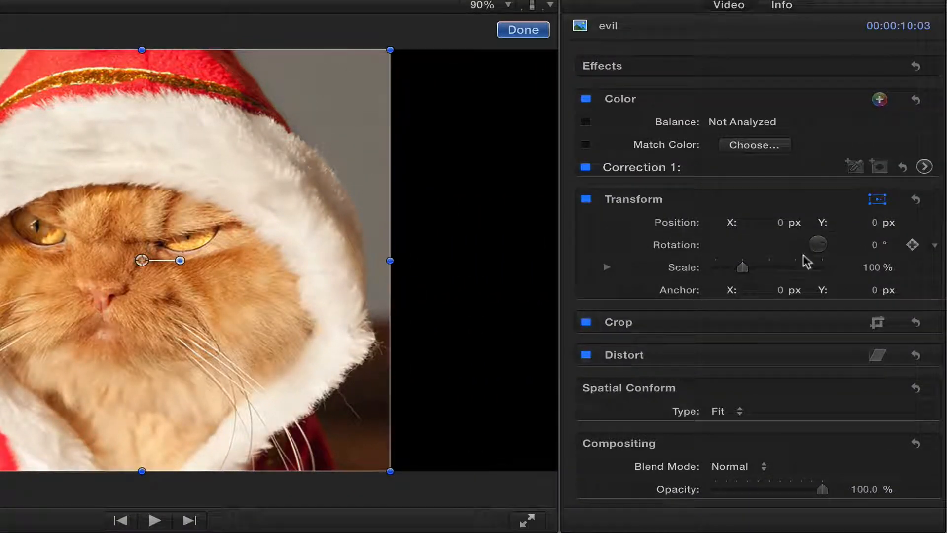
- Scale the cat photo to 172% and position it at X 8.4, Y 292.2 px
left_click_drag(742, 267, 740, 267)
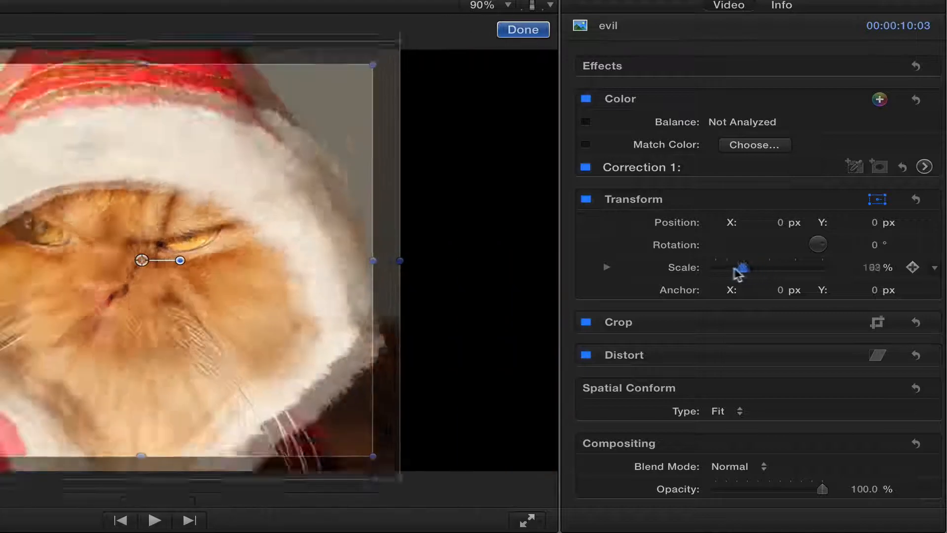
left_click_drag(742, 267, 754, 267)
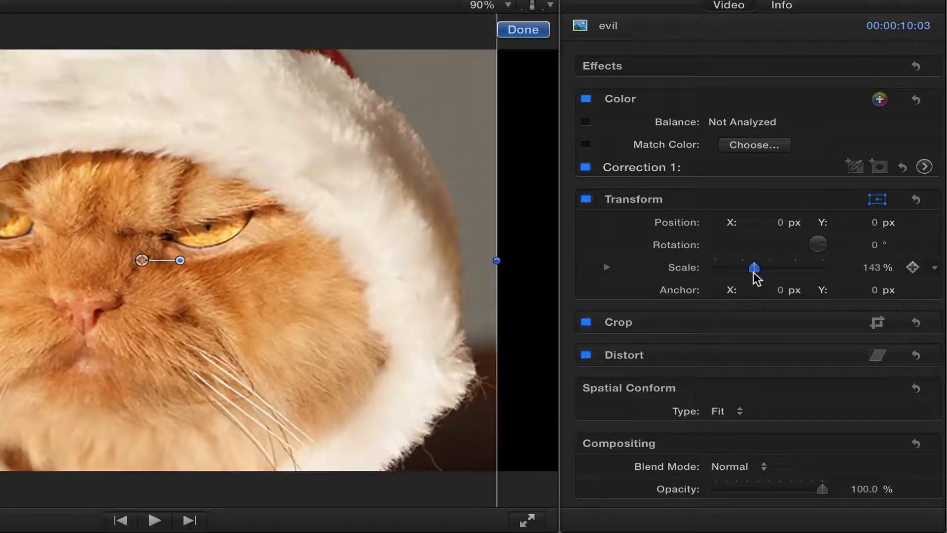
left_click_drag(753, 267, 759, 268)
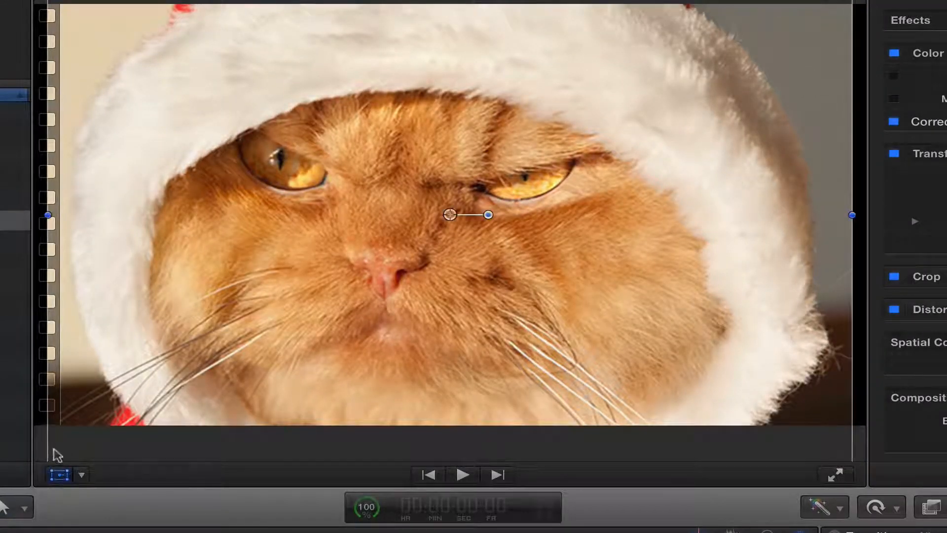
left_click(82, 475)
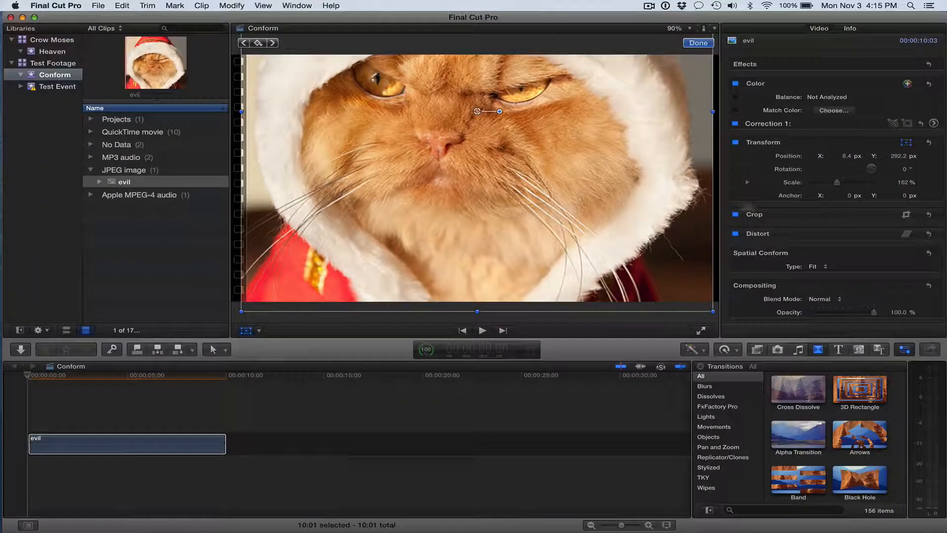
left_click_drag(839, 182, 836, 182)
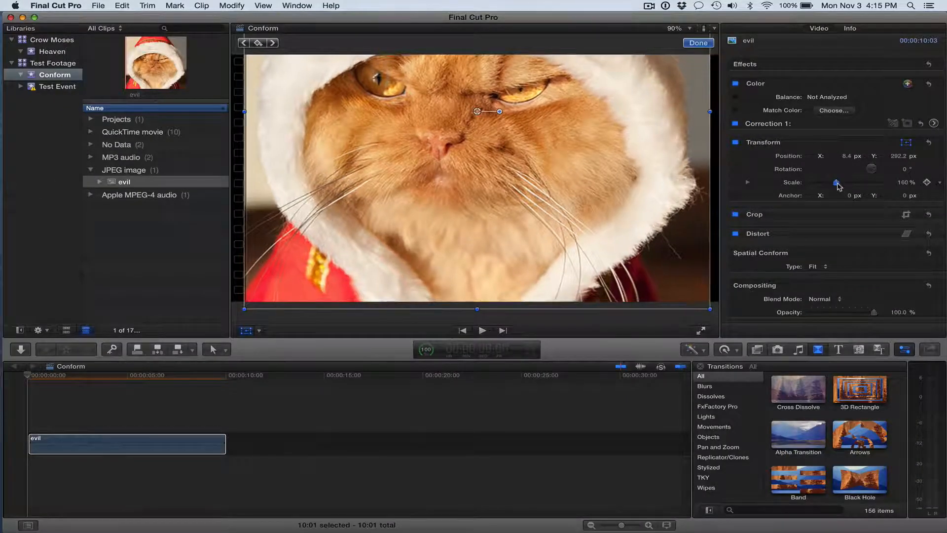
left_click_drag(838, 182, 846, 182)
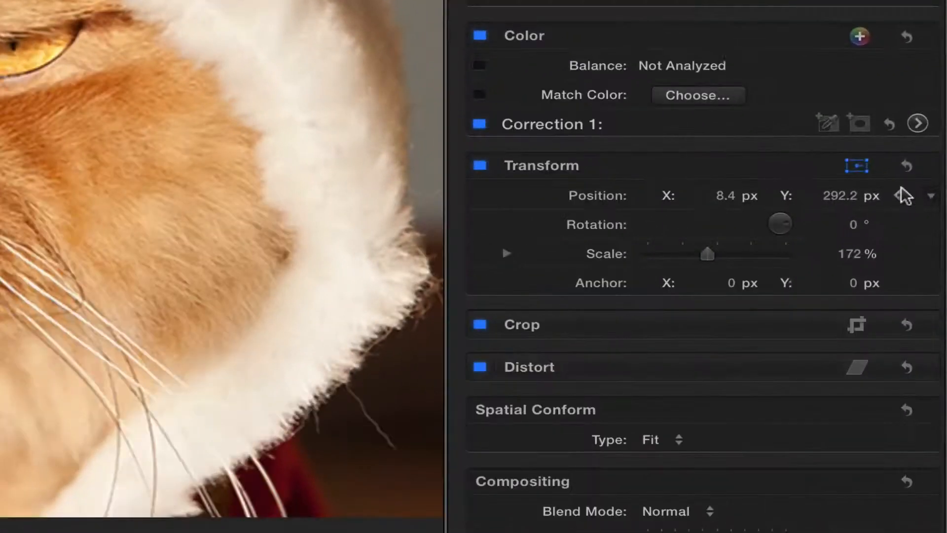
mouse_move(903, 196)
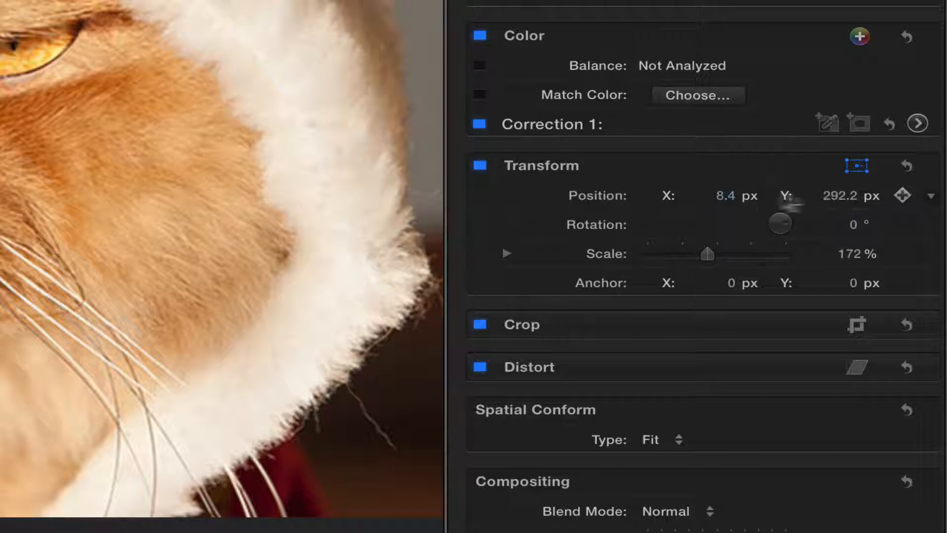
- Add a starting position keyframe at 172% scale, X 8.4, Y 292.2 px
left_click(904, 196)
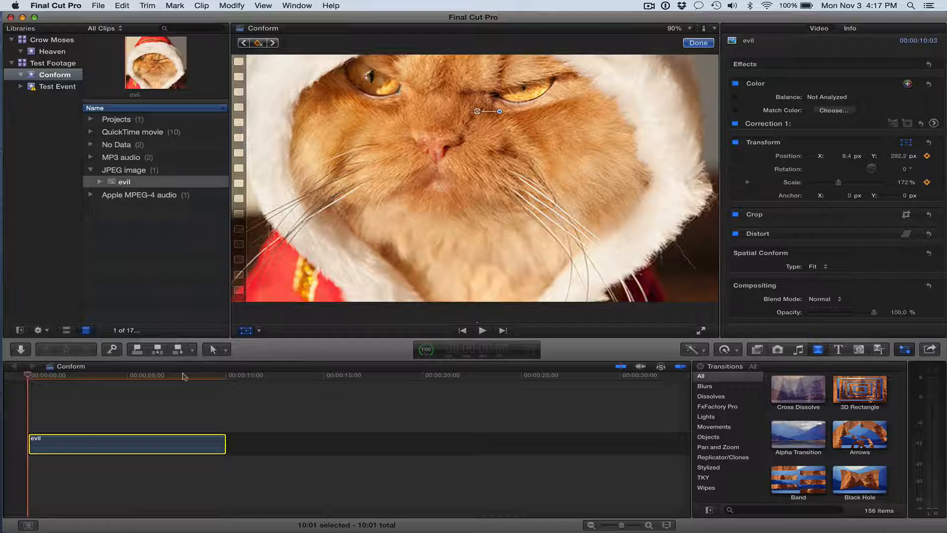
- Move to the clip's end so the photo can be lowered to X 12.8, Y -90.6 px
left_click(224, 375)
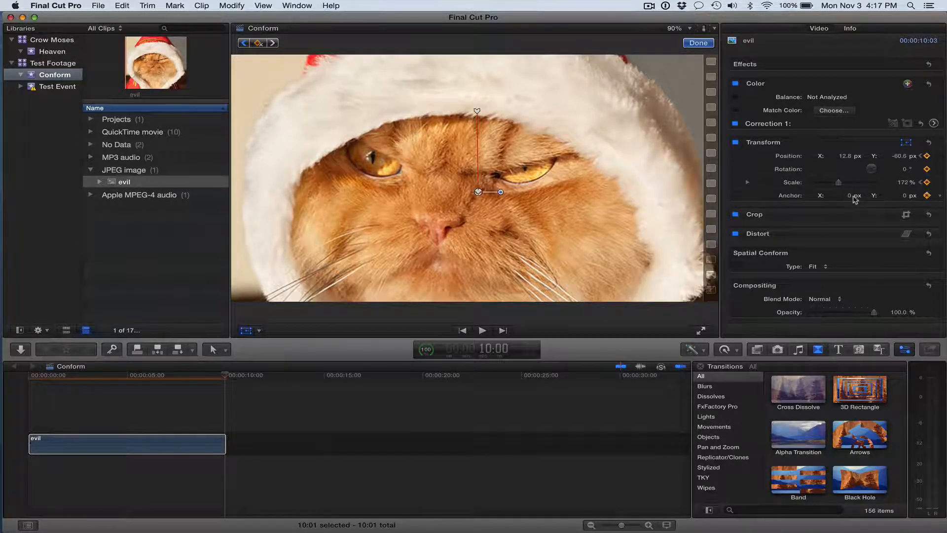
- Scale the photo to about 241% at the clip's end and stop the preview playback
left_click_drag(838, 182, 840, 181)
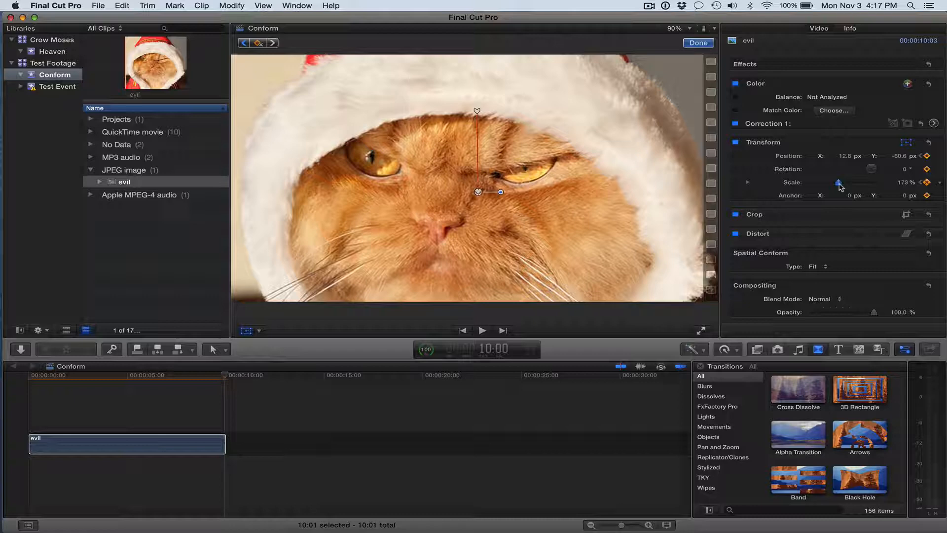
left_click_drag(838, 183, 864, 182)
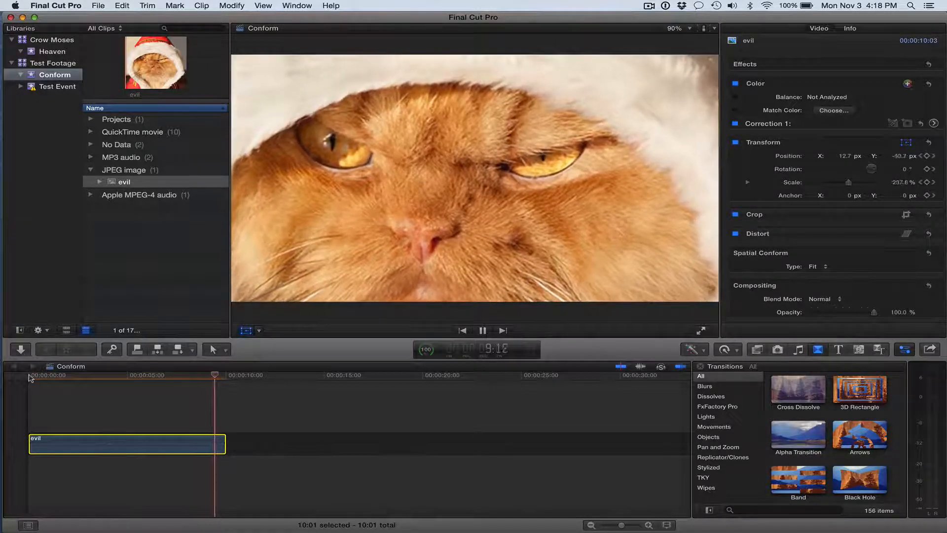
left_click(905, 142)
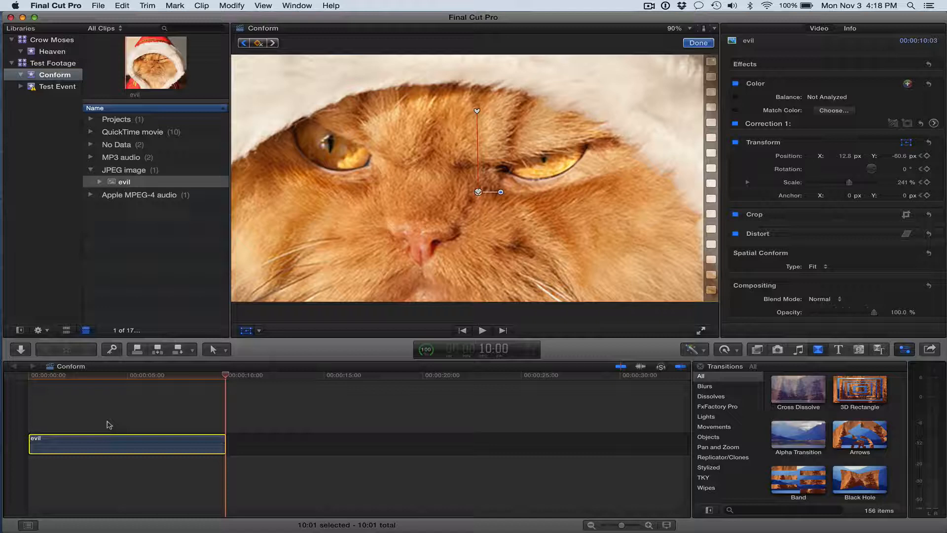